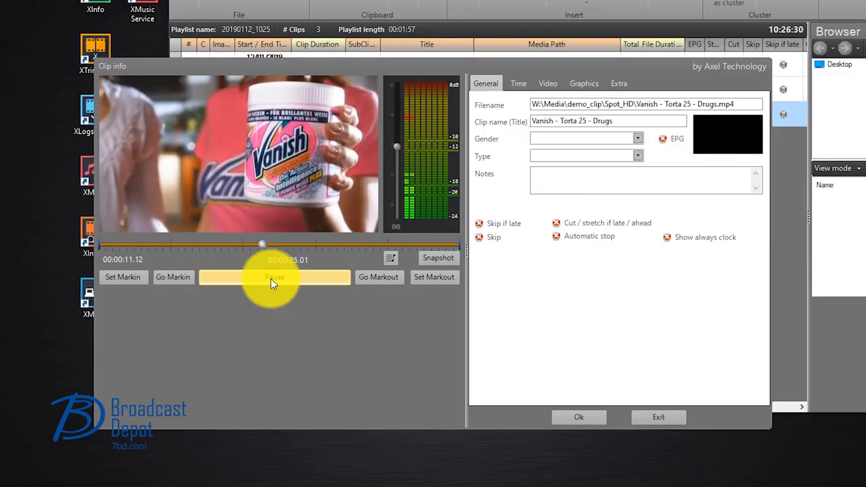
Play the Vanish - Torta 25 - Drugs clip preview past 00:00:13 to check picture and content.
{"action": "left_click", "coordinate": [274, 277]}
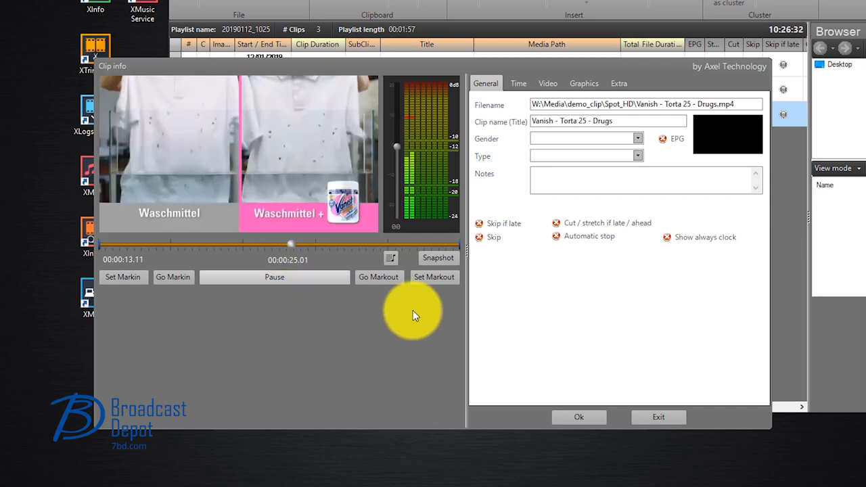